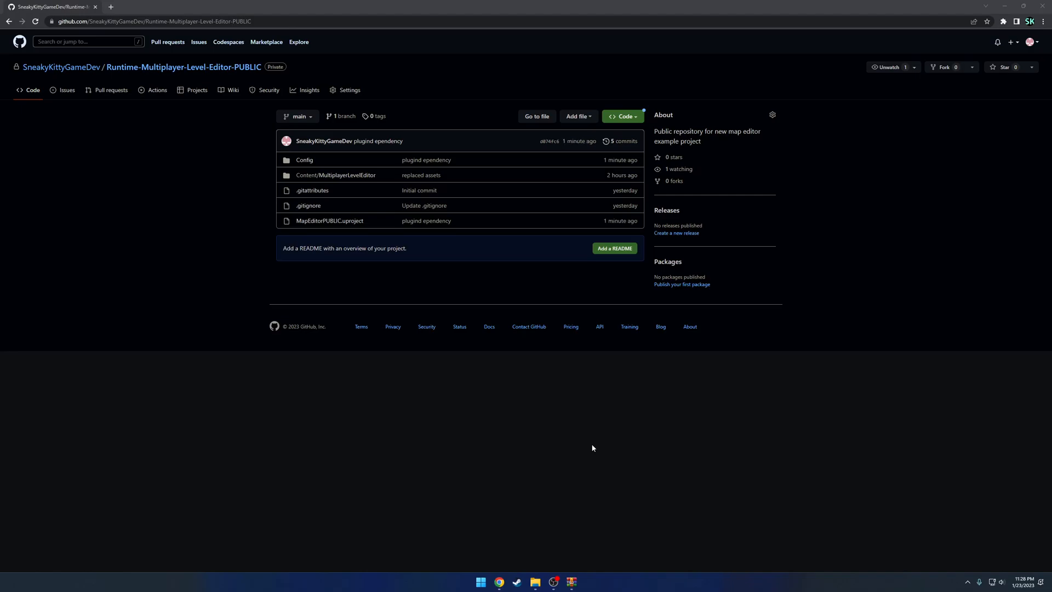
pyautogui.moveTo(843, 350)
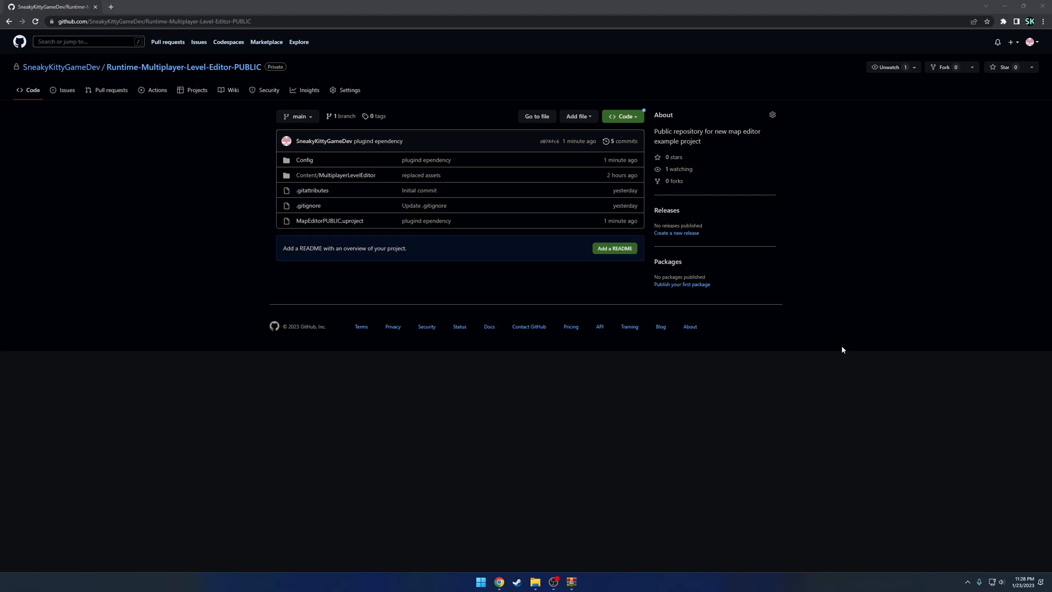
pyautogui.moveTo(856, 336)
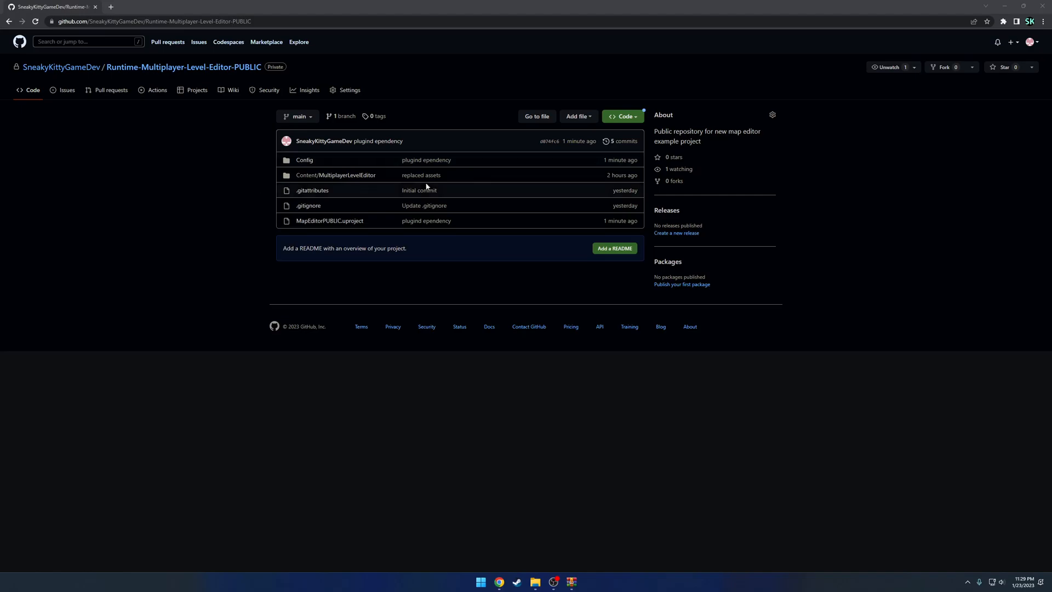
# Download the GitHub repository as a ZIP archive via the Code menu's Download ZIP.
pyautogui.click(622, 116)
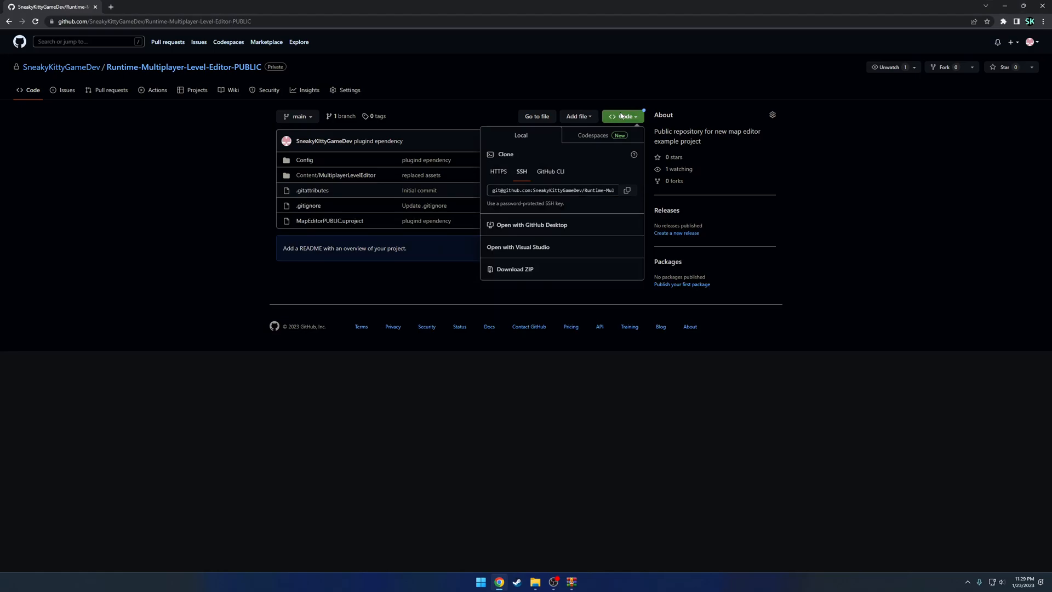
pyautogui.moveTo(514, 275)
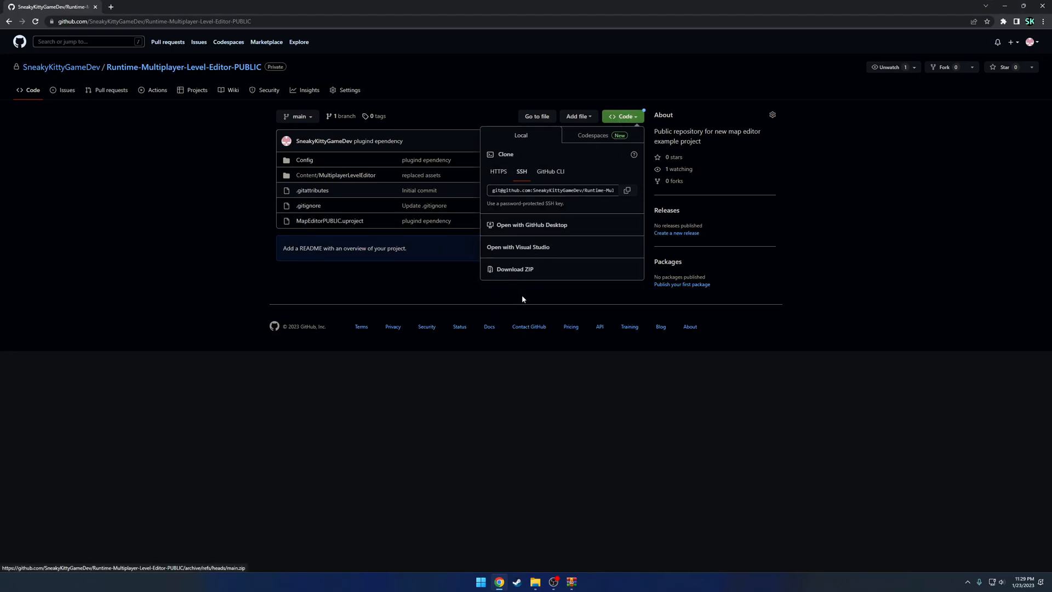
pyautogui.click(586, 467)
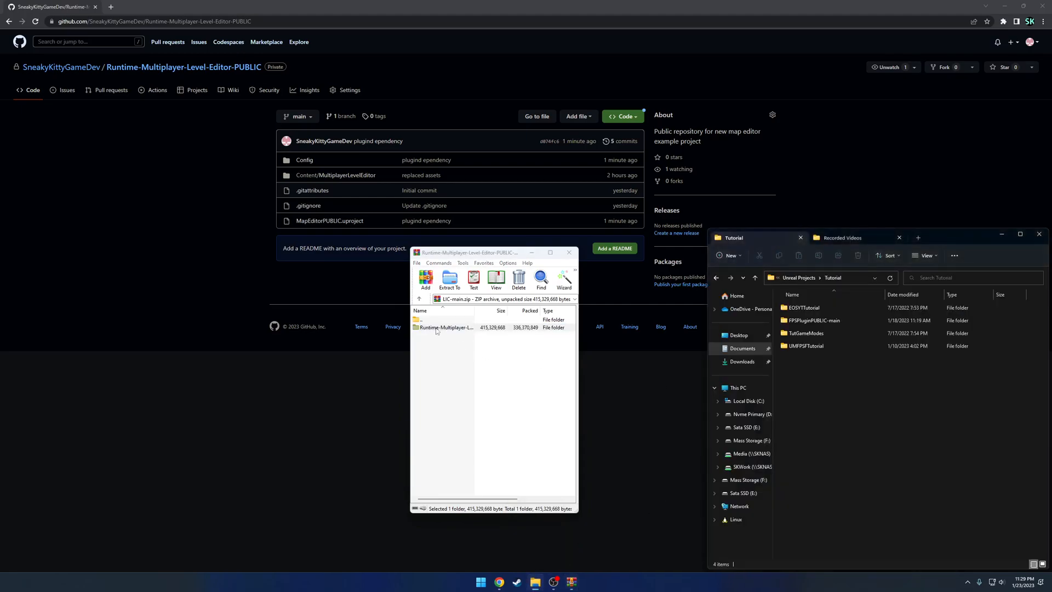
# Extract the repository folder from WinRAR into Tutorial and open the extracted folder.
pyautogui.click(449, 280)
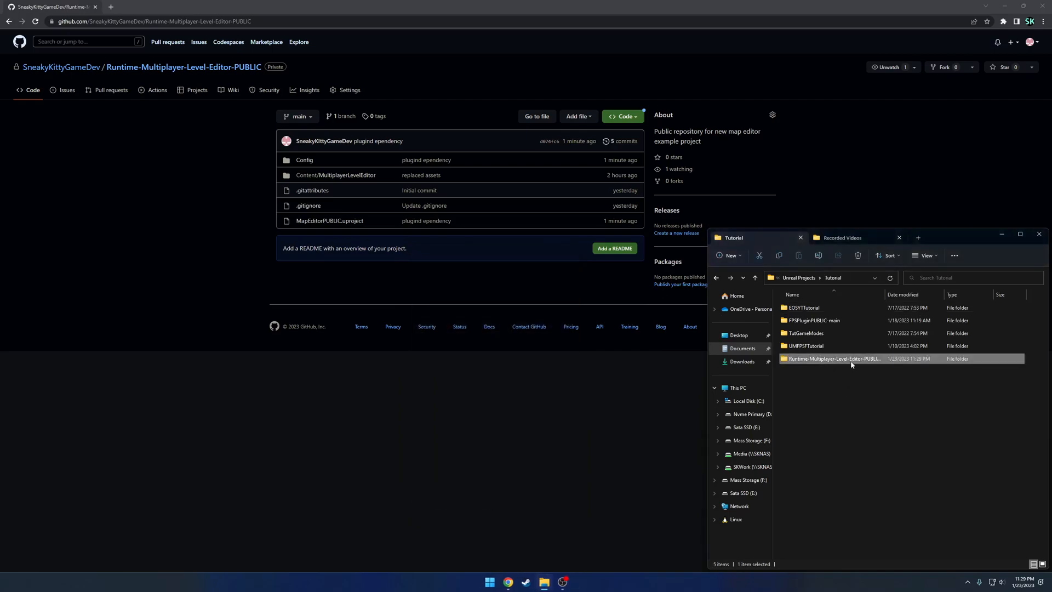
pyautogui.doubleClick(834, 358)
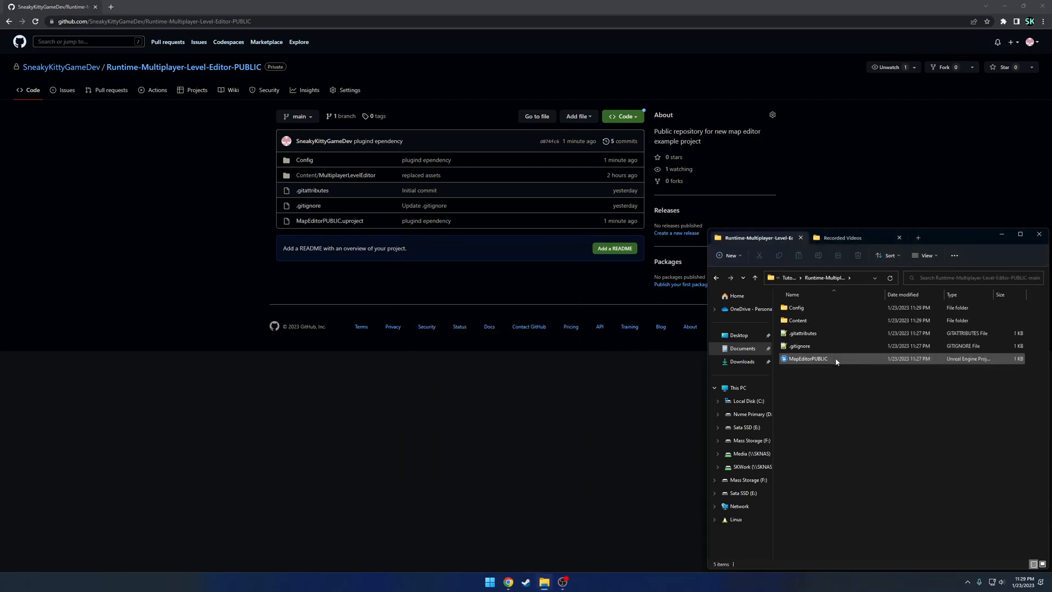
pyautogui.moveTo(814, 358)
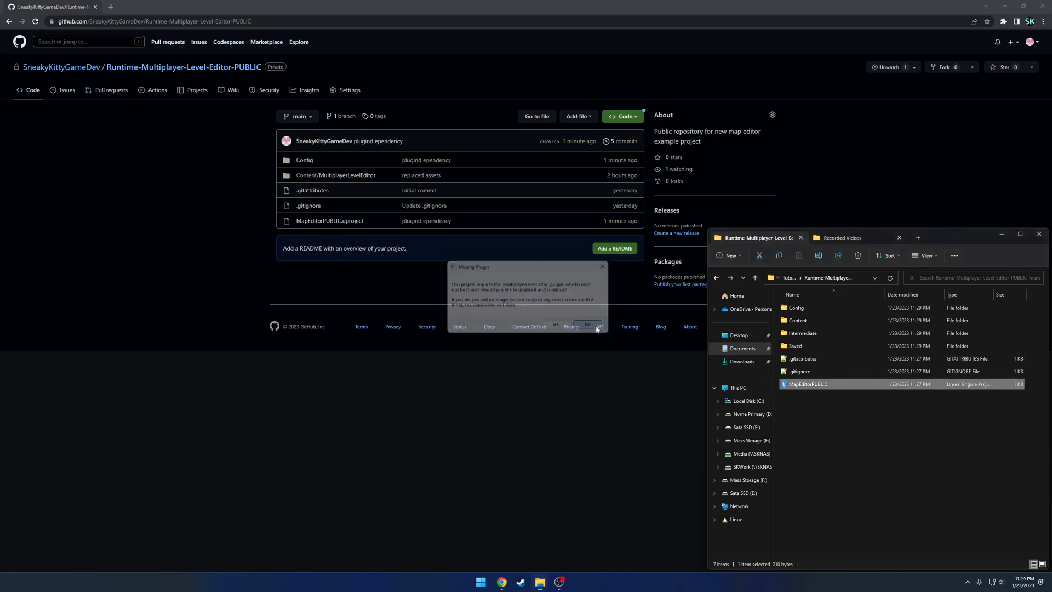
# Decline the Missing Plugin dialog and paste RuntimeMultiplayerLevelEditor into a new Plugins folder.
pyautogui.click(588, 326)
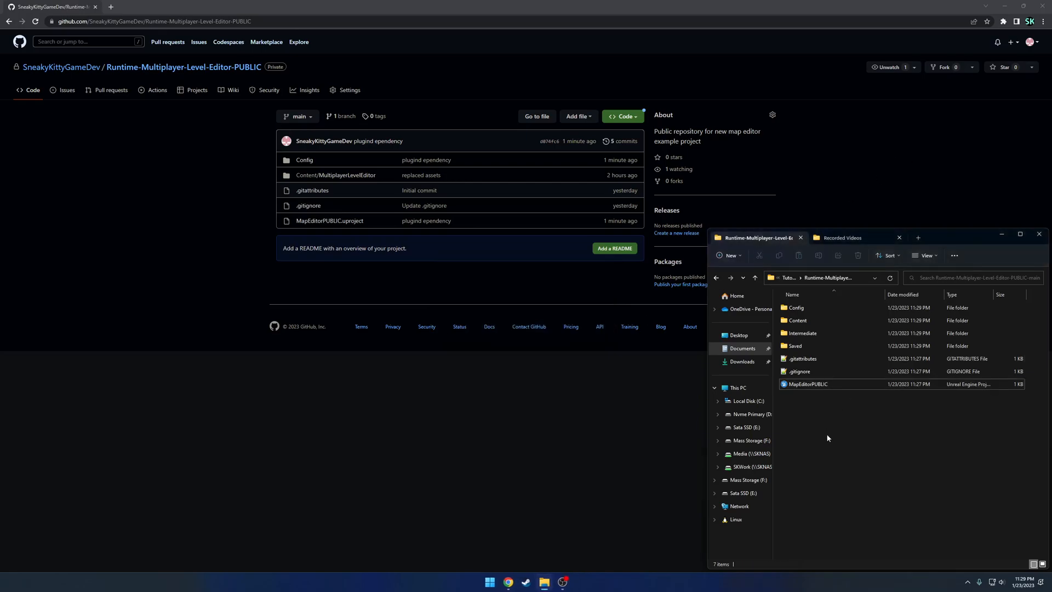
pyautogui.click(795, 346)
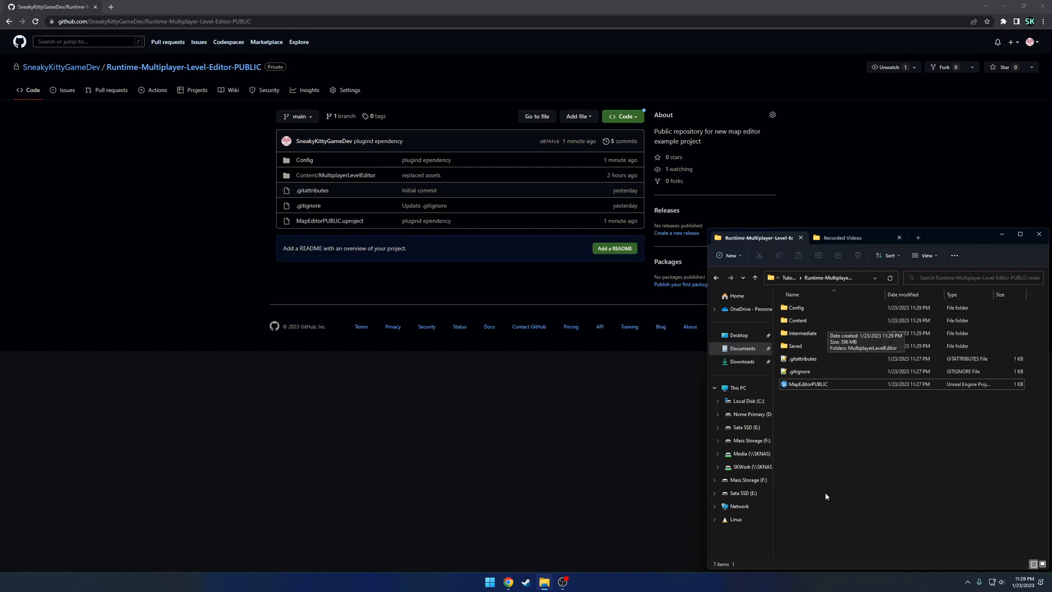
pyautogui.moveTo(818, 427)
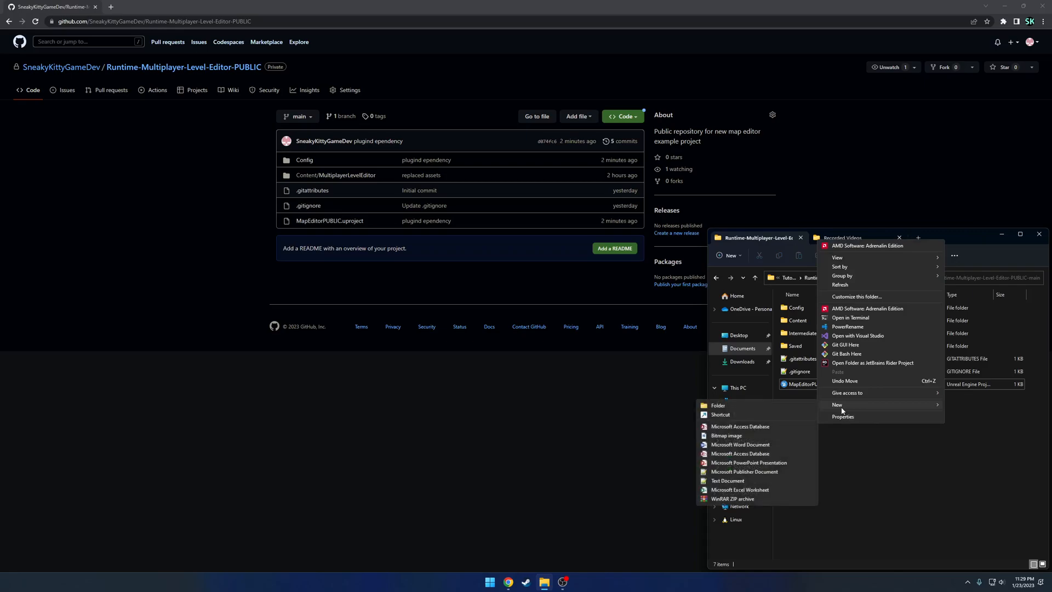
pyautogui.click(718, 406)
pyautogui.write('Plugins')
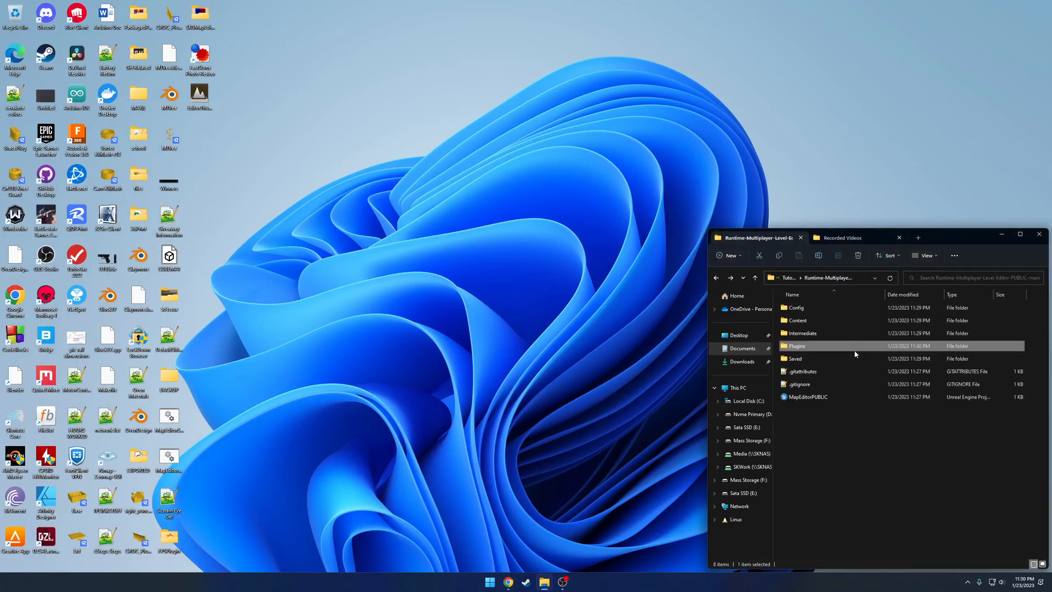
pyautogui.doubleClick(797, 346)
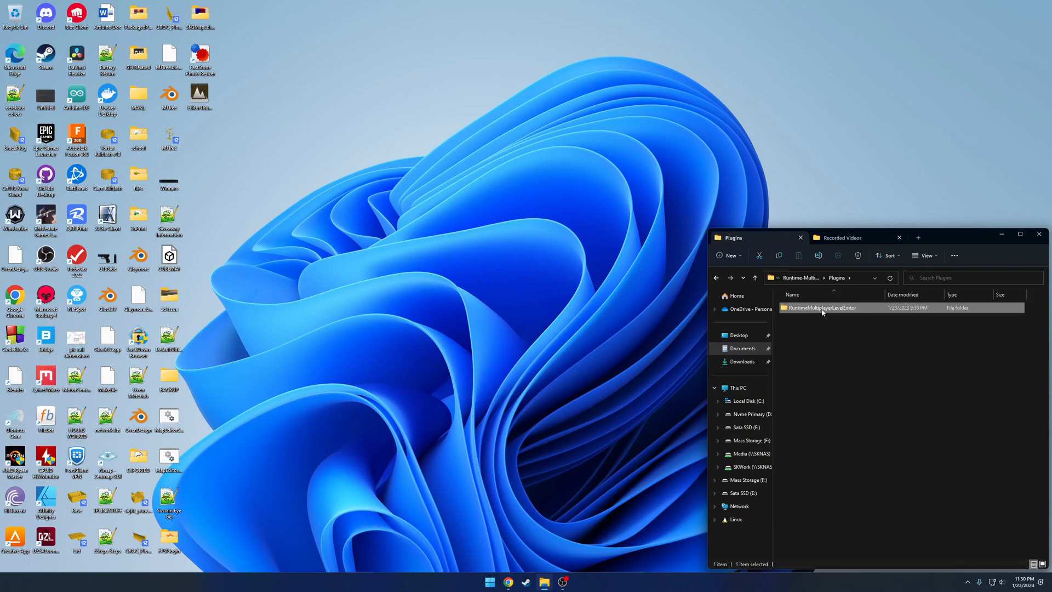
pyautogui.click(833, 403)
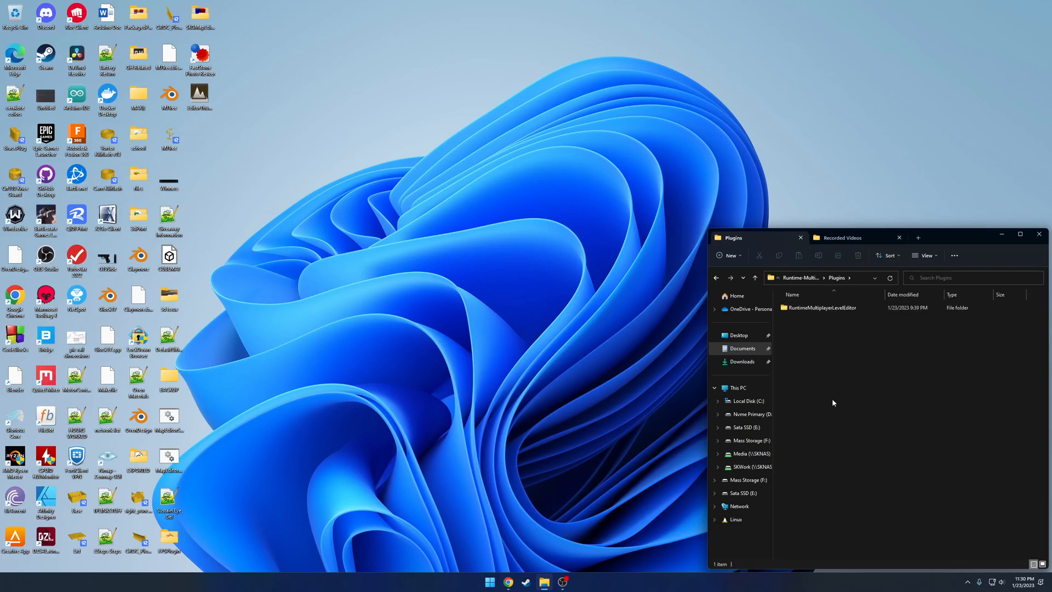
pyautogui.click(716, 277)
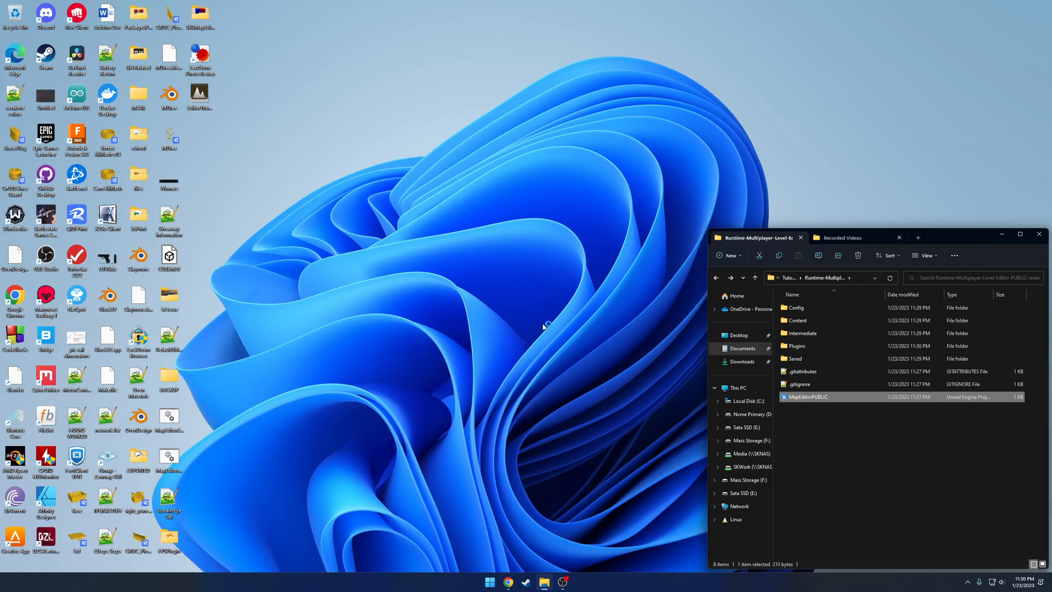
# Launch MapEditorPUBLIC.uproject in Unreal Engine 5 and open the Content Drawer.
pyautogui.doubleClick(805, 397)
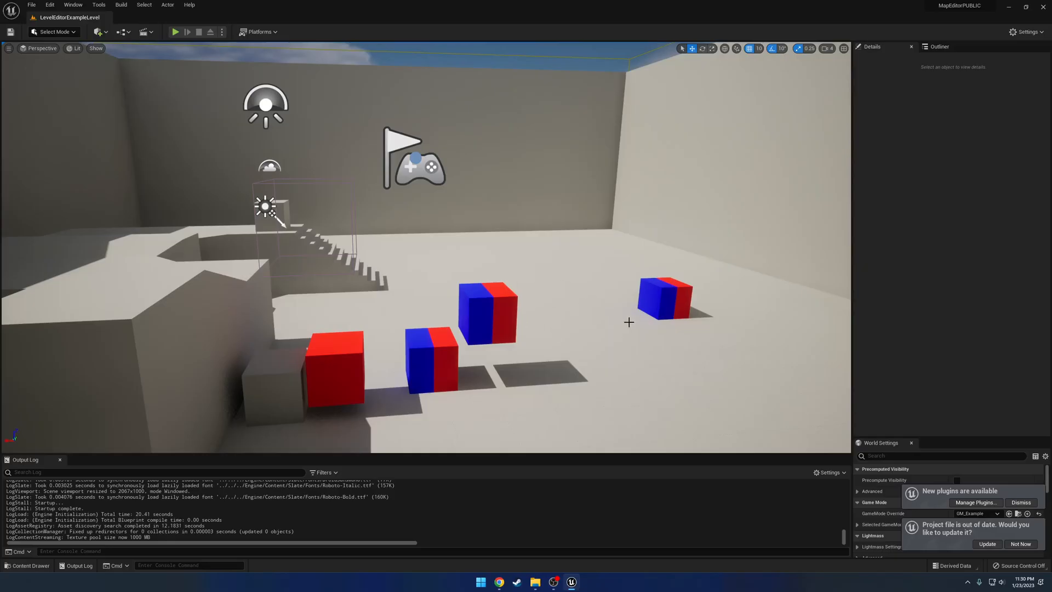
pyautogui.click(986, 544)
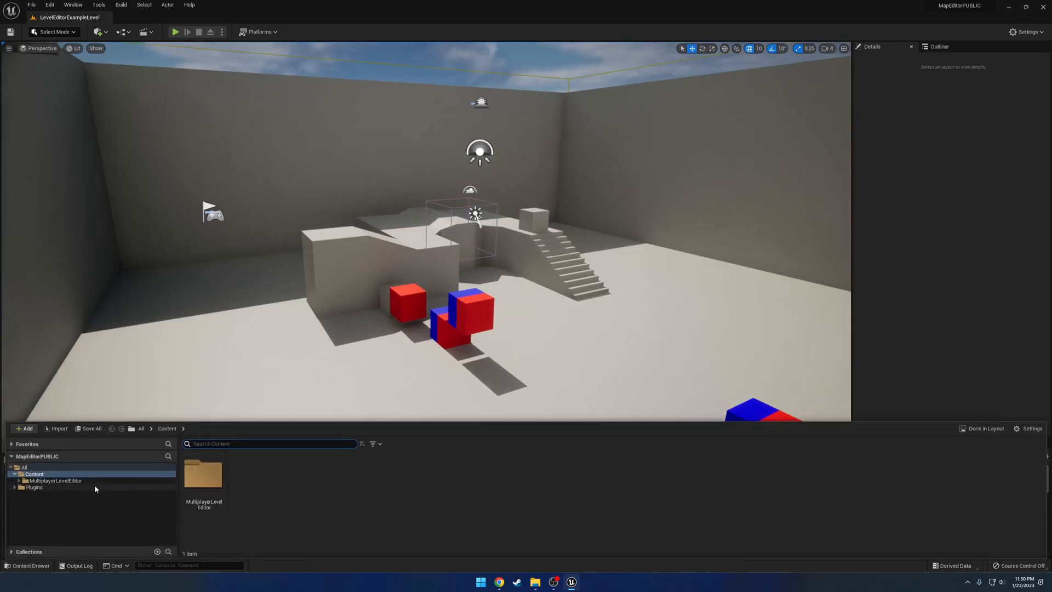
# Open BP_LevelEditorCharacter from the MultiplayerLevelEditor content folder.
pyautogui.click(55, 481)
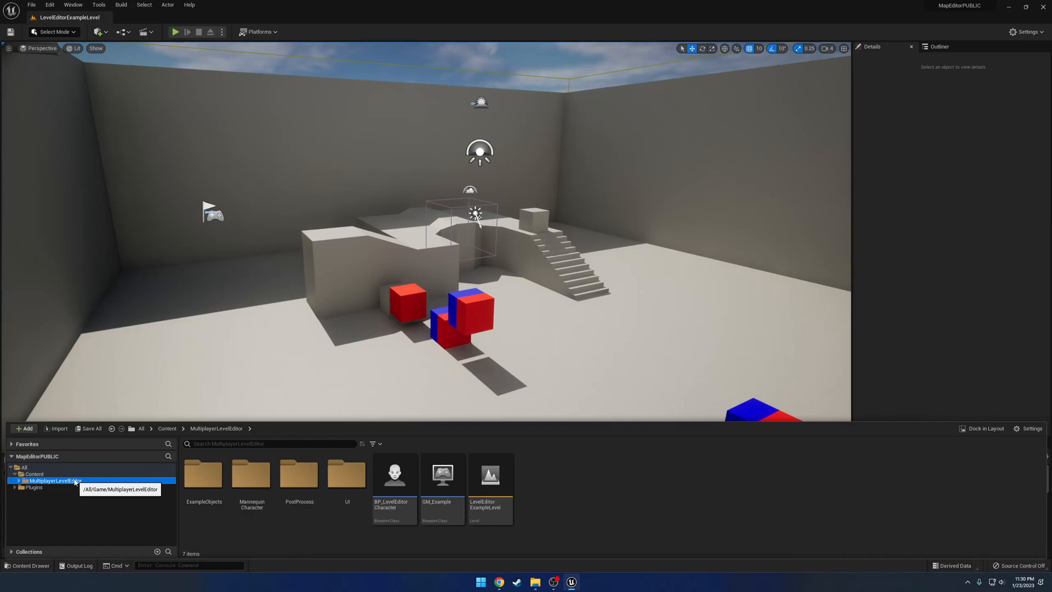
pyautogui.click(394, 473)
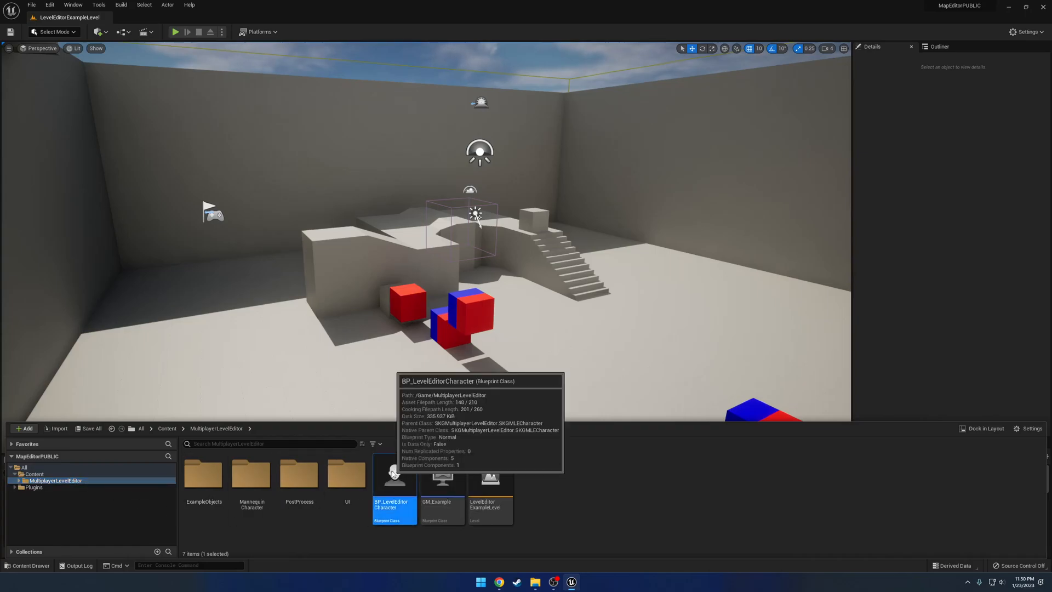
pyautogui.doubleClick(394, 473)
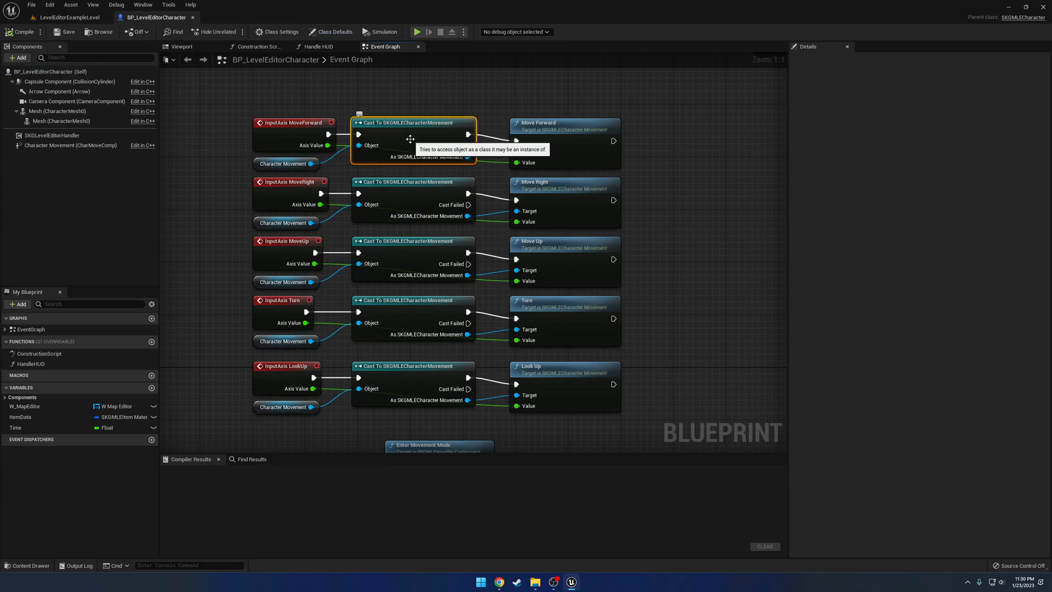
# Inspect the event graph's Undo and Redo input nodes, then return to LevelEditorExampleLevel.
pyautogui.scroll(-3)
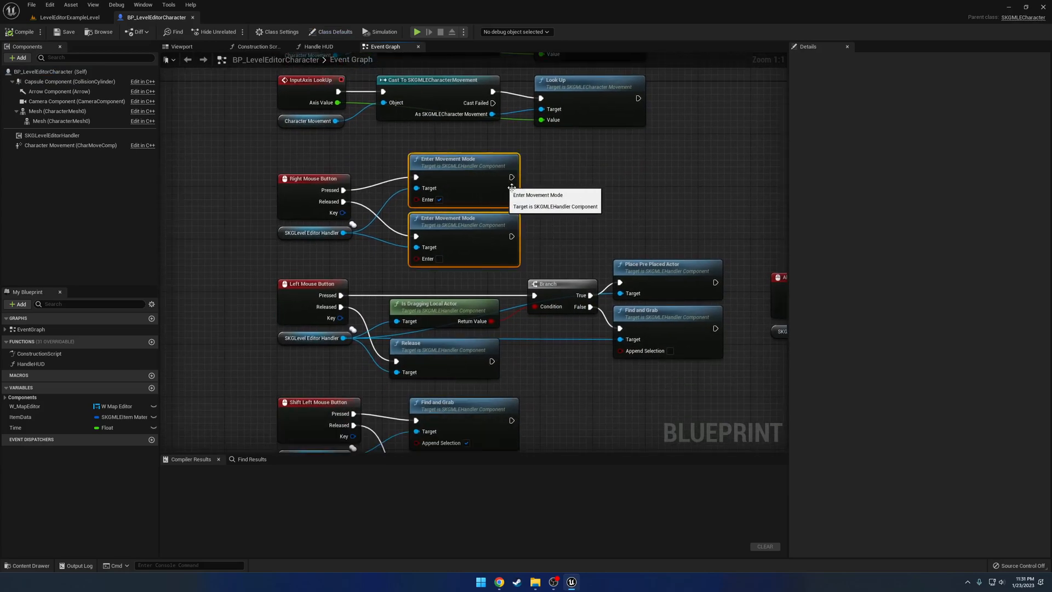
pyautogui.scroll(-3)
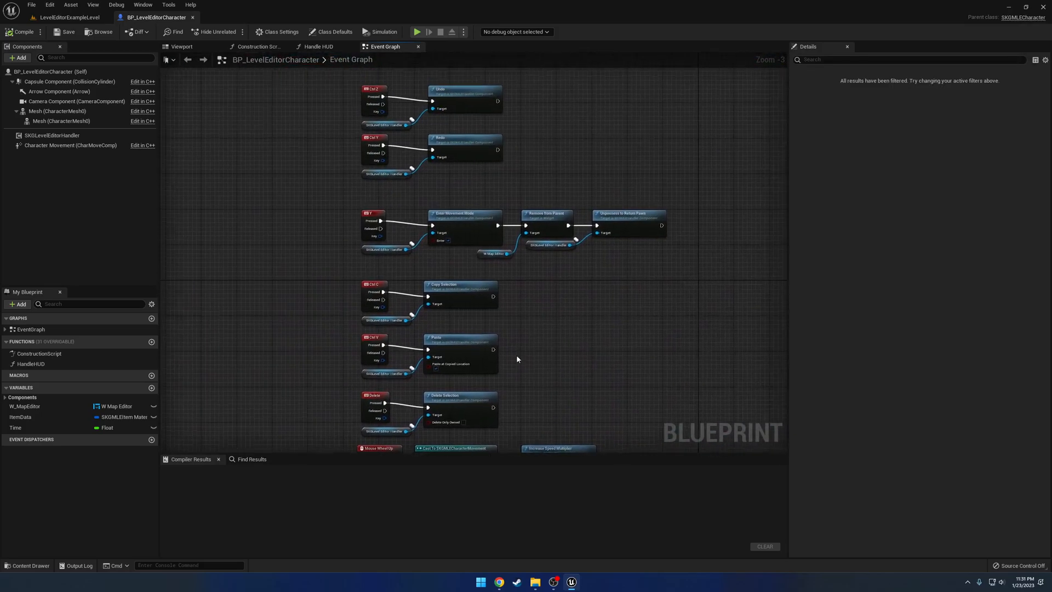
pyautogui.click(460, 338)
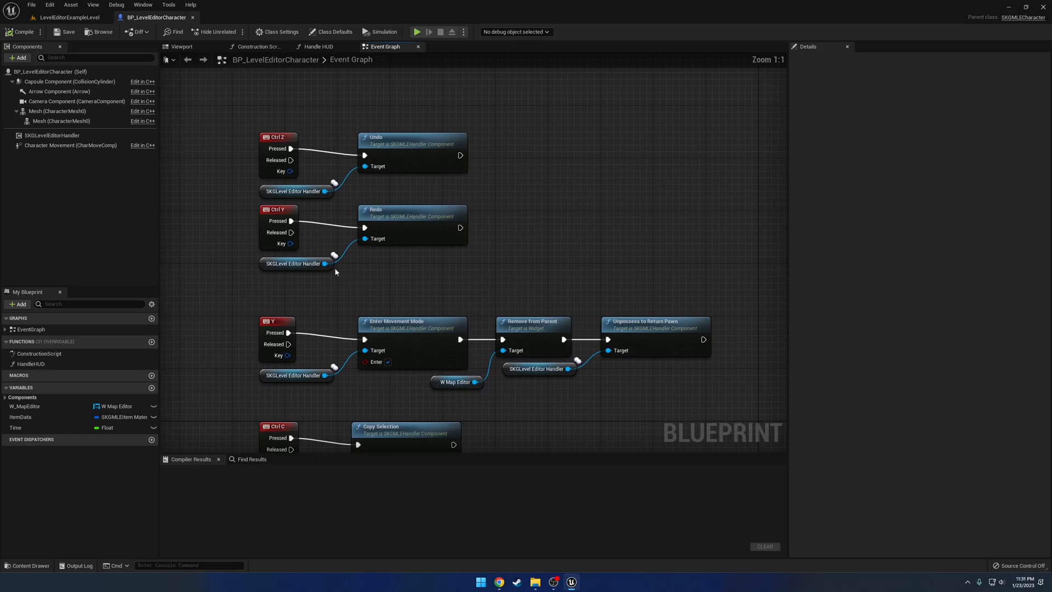
pyautogui.click(403, 137)
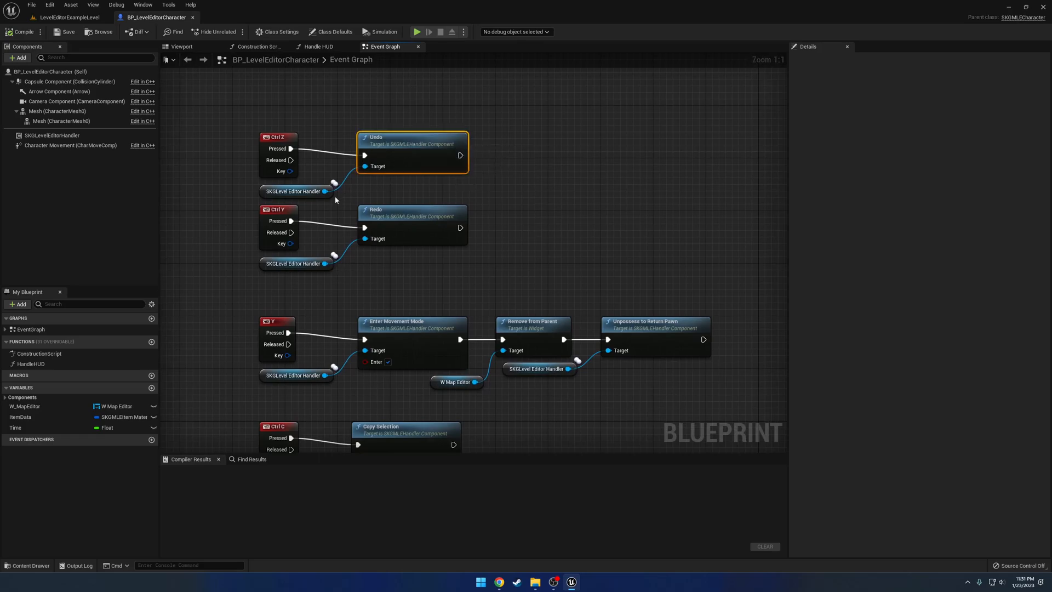
pyautogui.moveTo(326, 263); pyautogui.dragTo(533, 275)
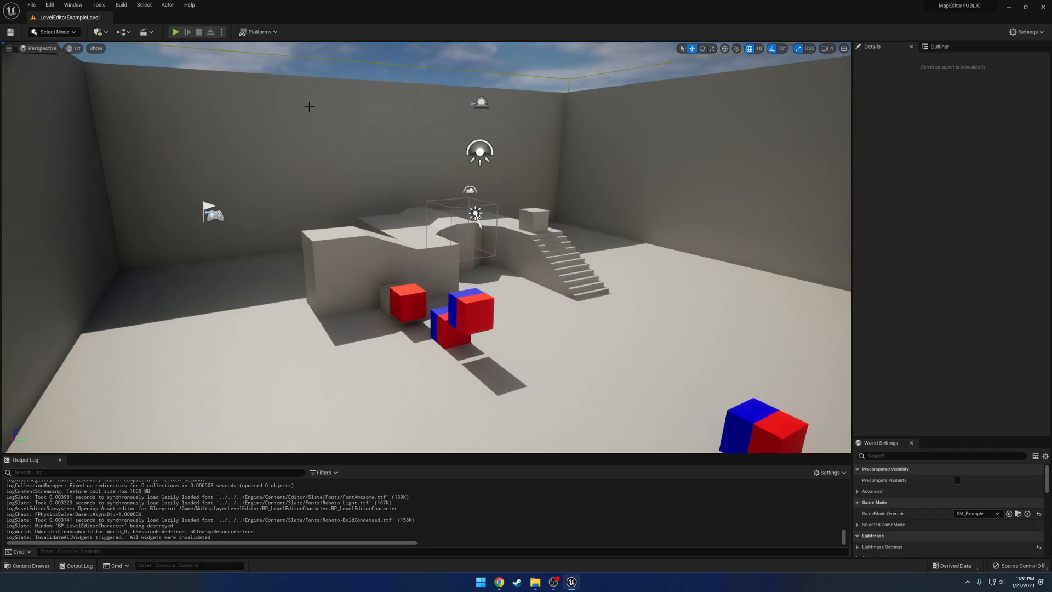
pyautogui.moveTo(174, 32)
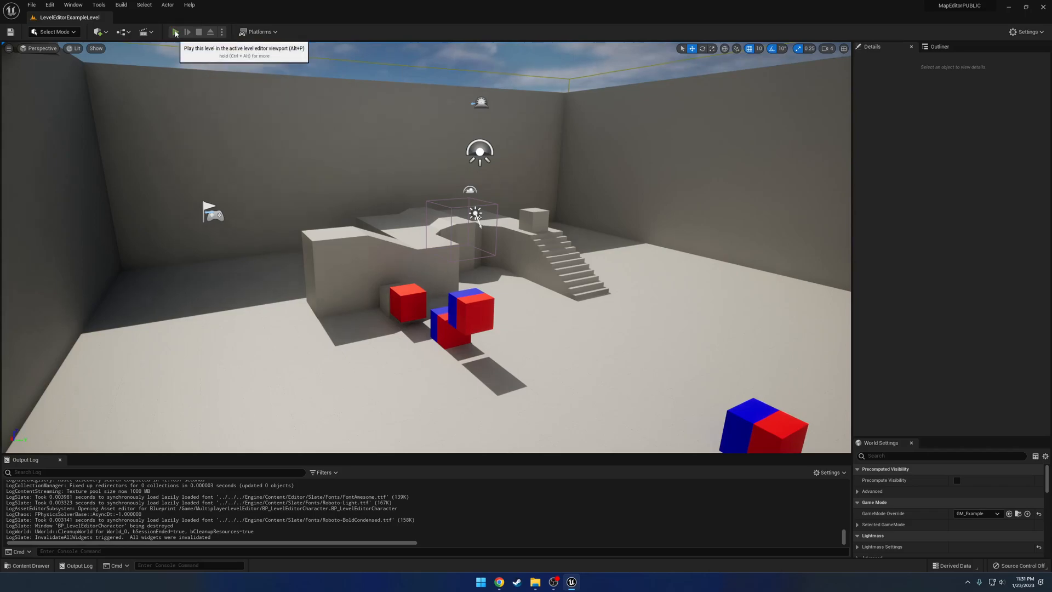
# Play the level, select a placed piece, and expand the Interior tools list.
pyautogui.click(176, 32)
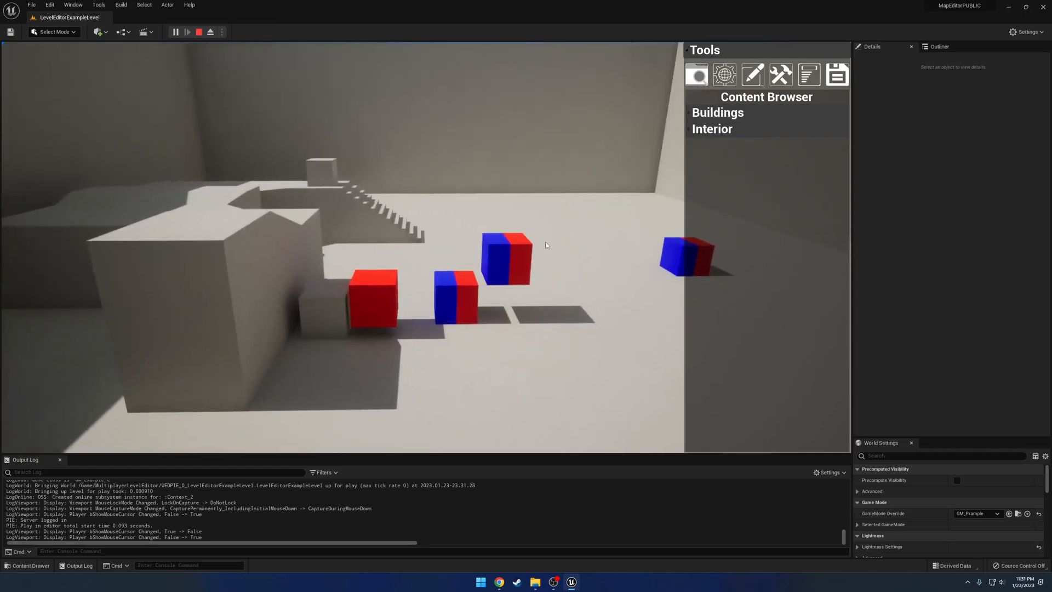
pyautogui.click(316, 268)
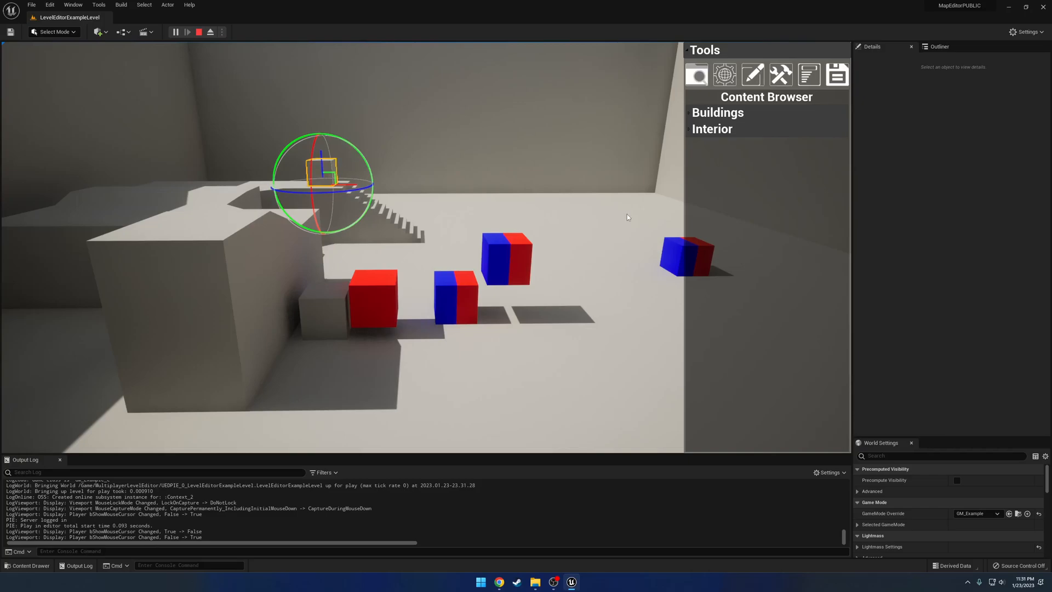
pyautogui.click(712, 128)
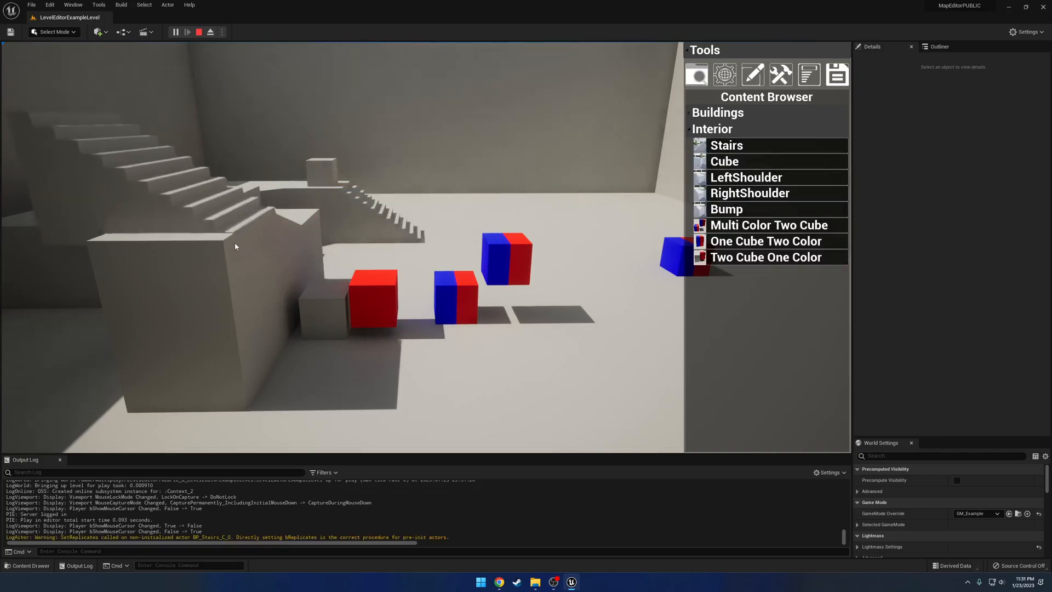